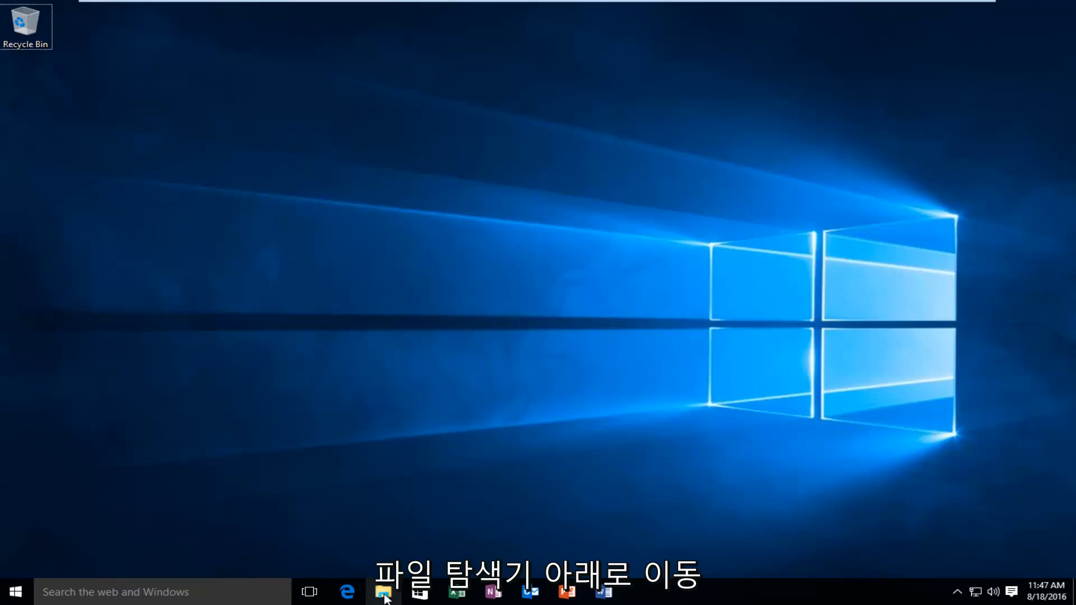
# - Launch File Explorer from the taskbar, landing on Quick access
pyautogui.click(382, 592)
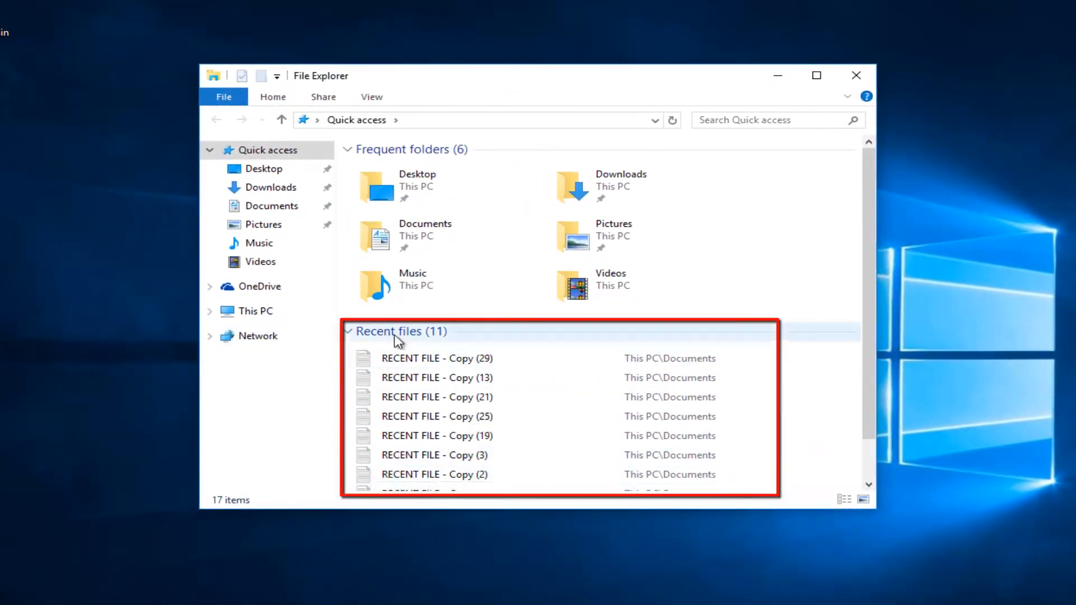
pyautogui.moveTo(417, 379)
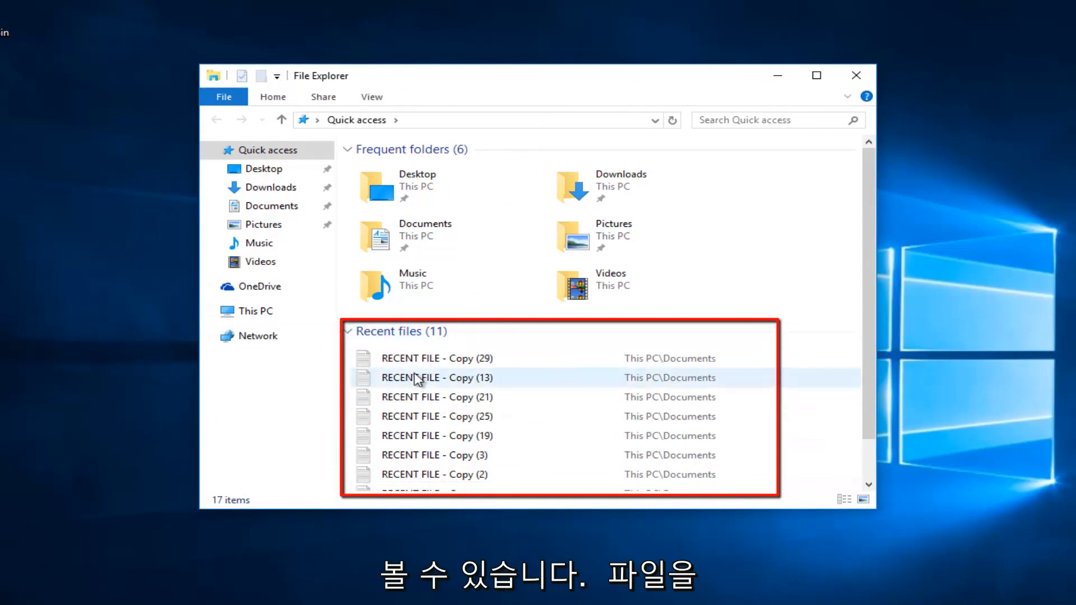
pyautogui.click(437, 359)
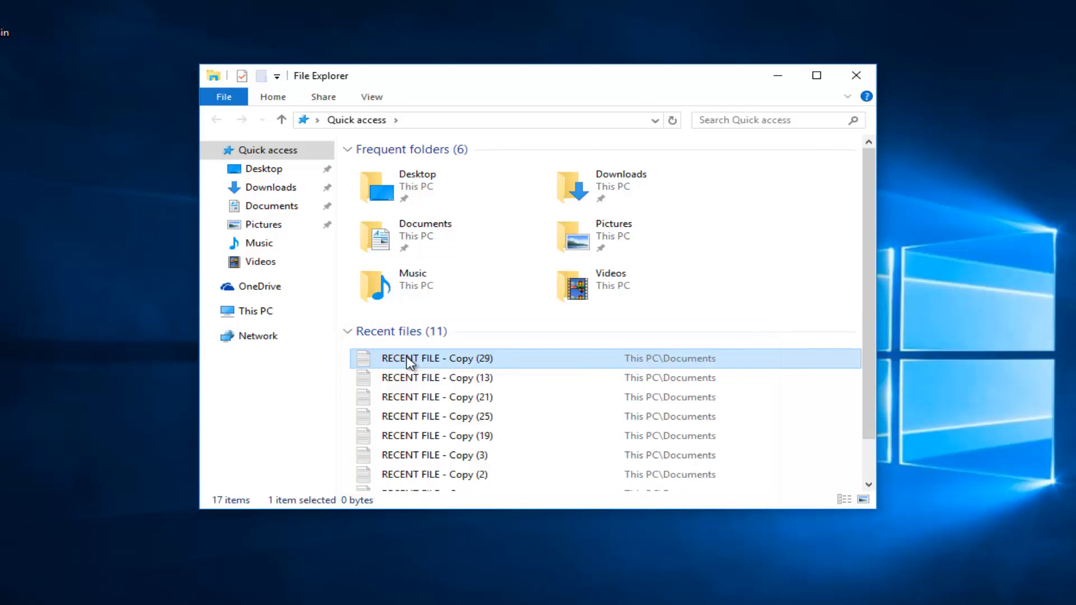
pyautogui.rightClick(408, 359)
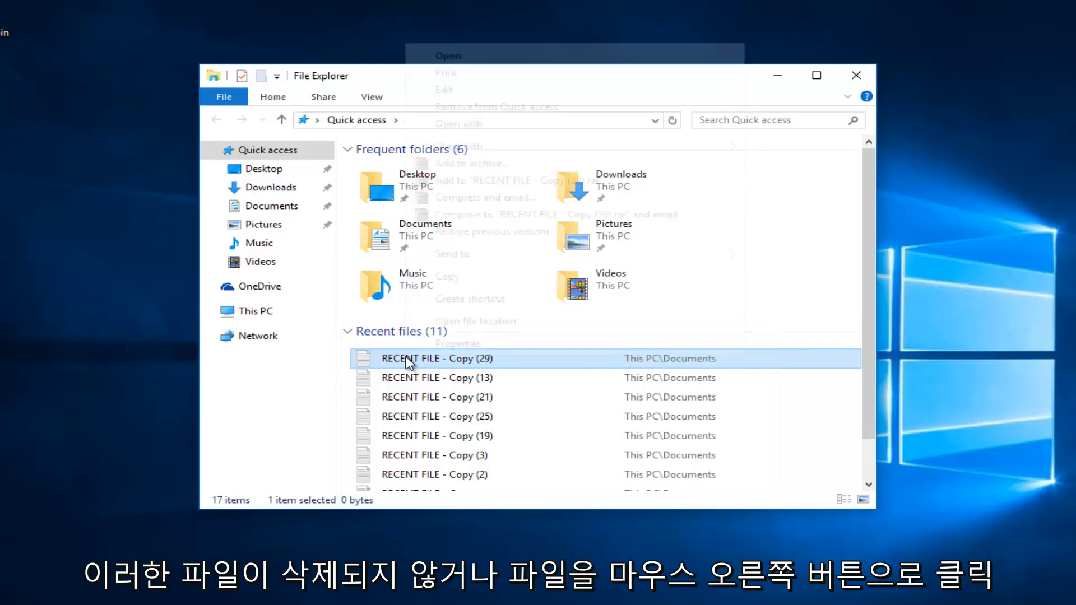
pyautogui.rightClick(408, 359)
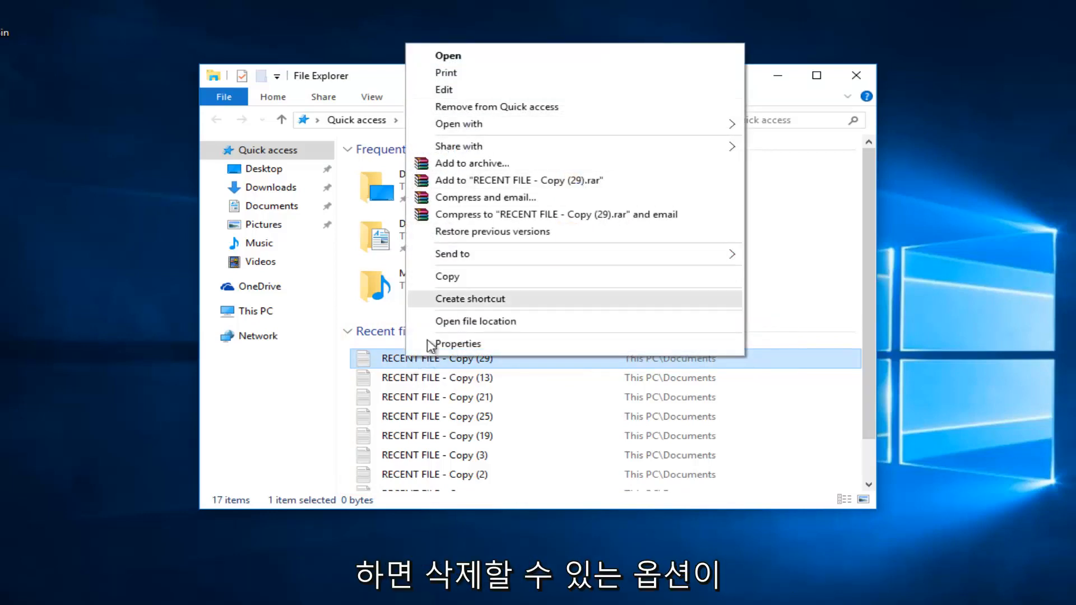
pyautogui.moveTo(284, 411)
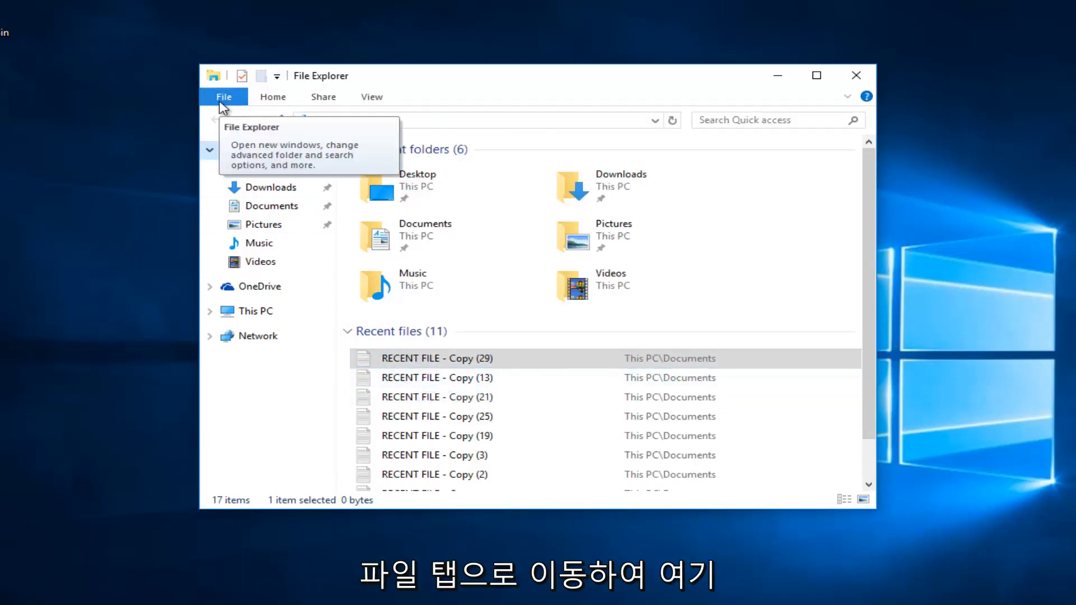
# - Clear File Explorer history in Folder Options under Privacy and confirm with OK
pyautogui.click(223, 97)
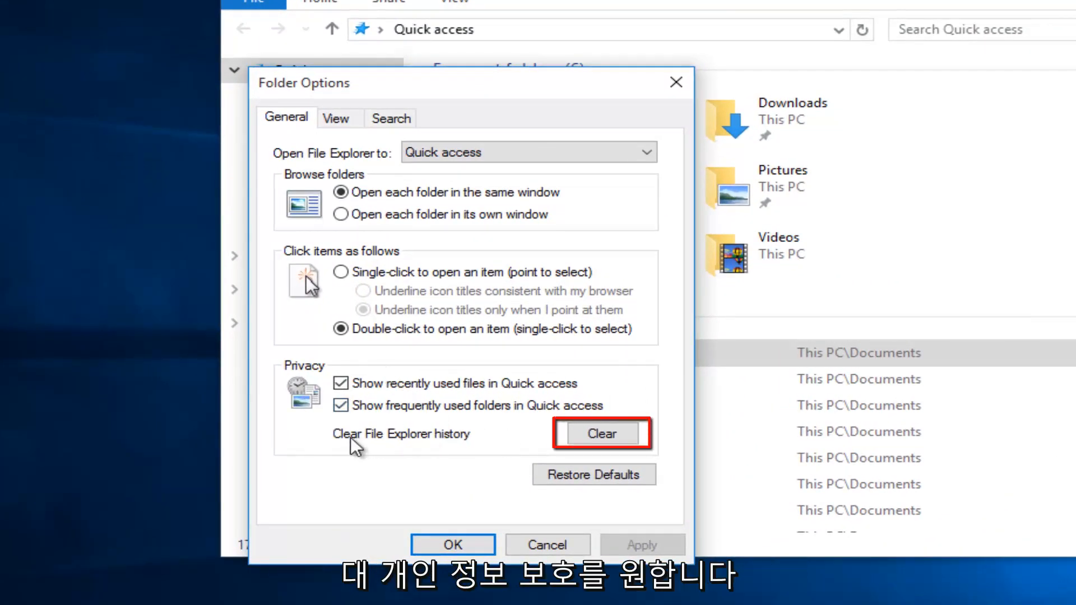
pyautogui.moveTo(435, 440)
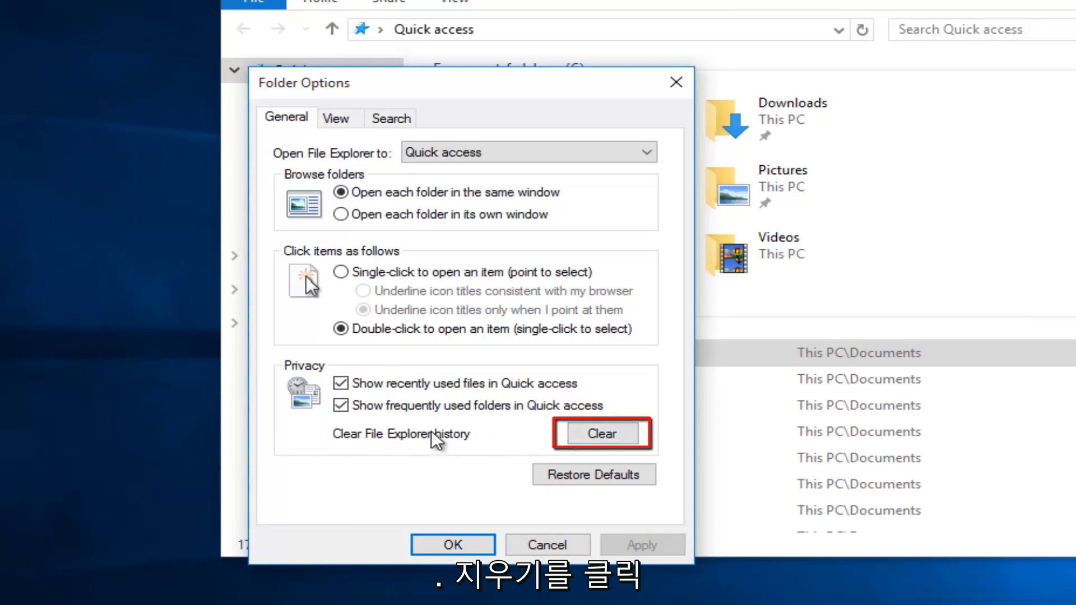
pyautogui.click(601, 434)
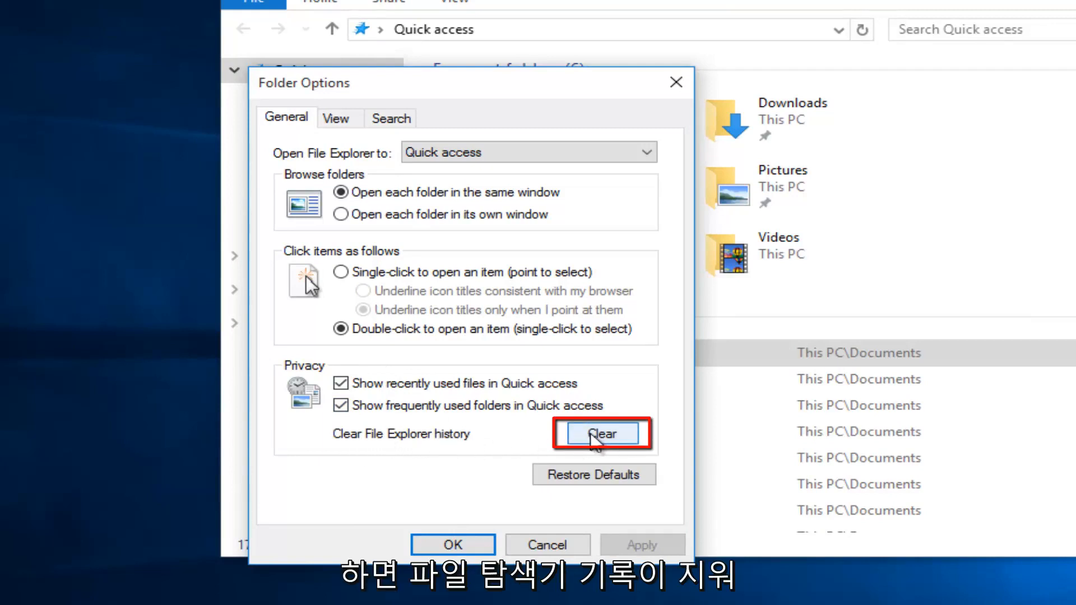
pyautogui.click(602, 433)
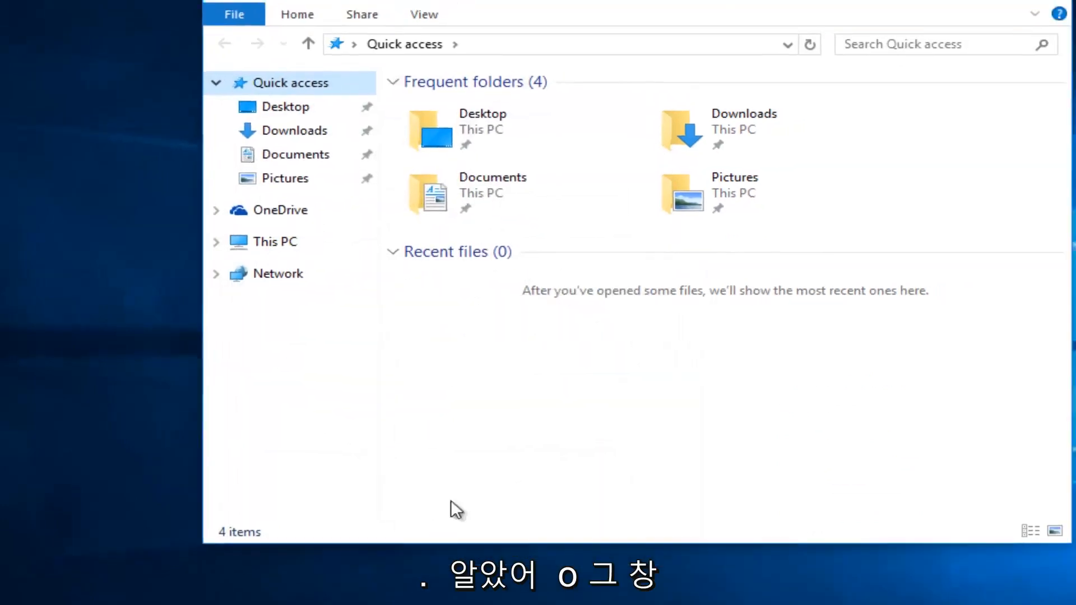
pyautogui.click(804, 41)
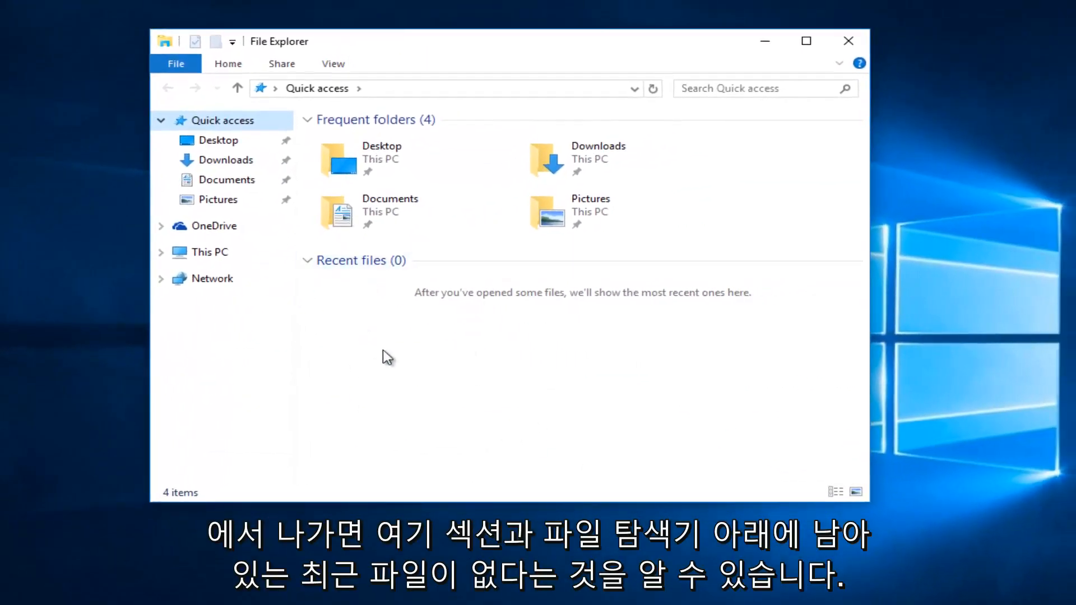